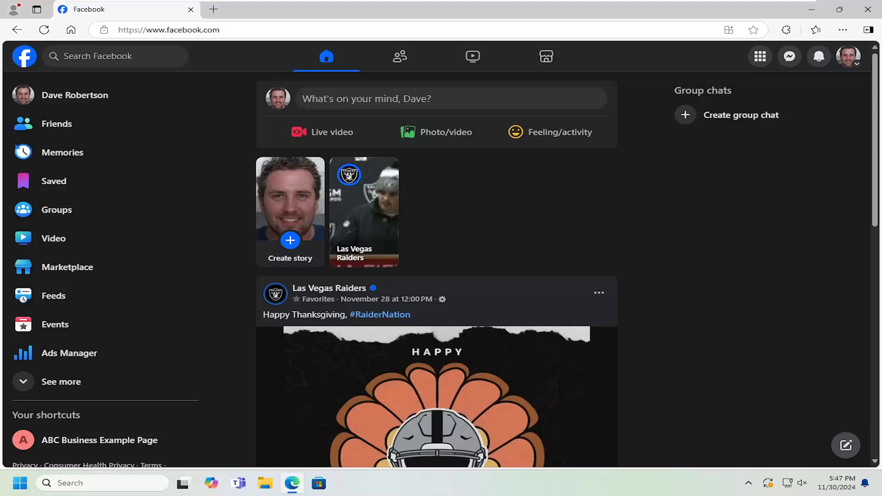
pyautogui.moveTo(726, 175)
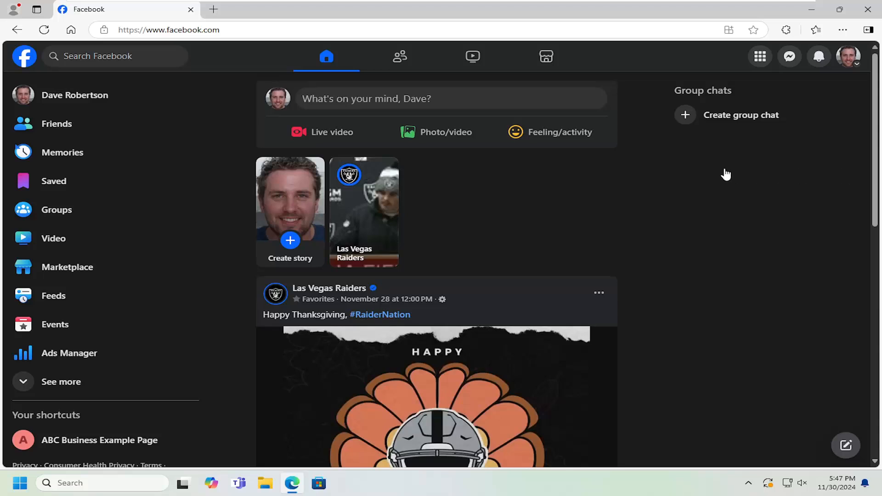
pyautogui.moveTo(703, 176)
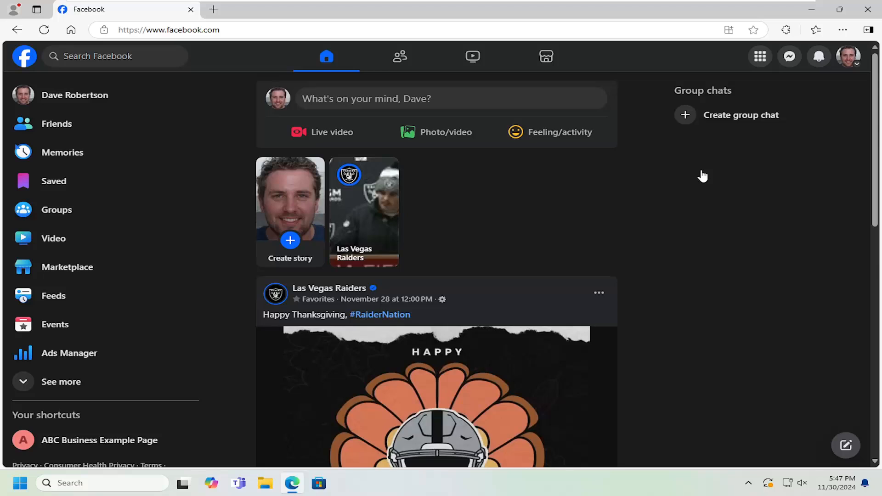
pyautogui.moveTo(606, 172)
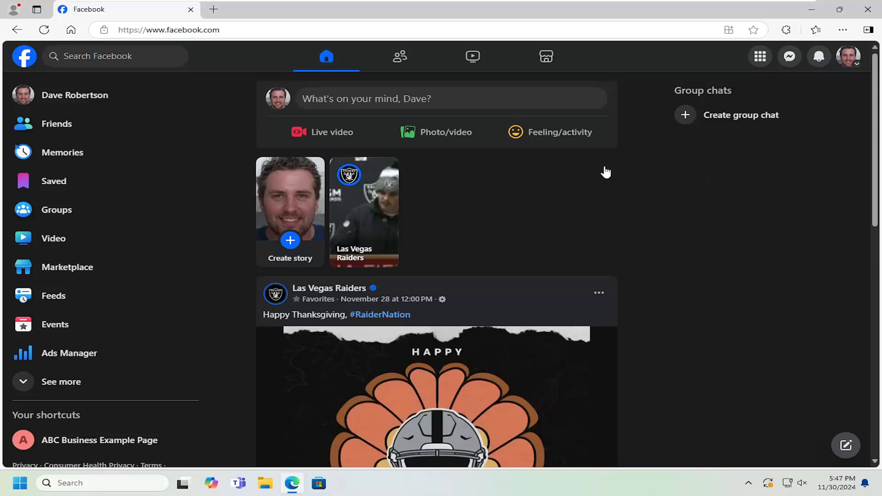
pyautogui.moveTo(716, 232)
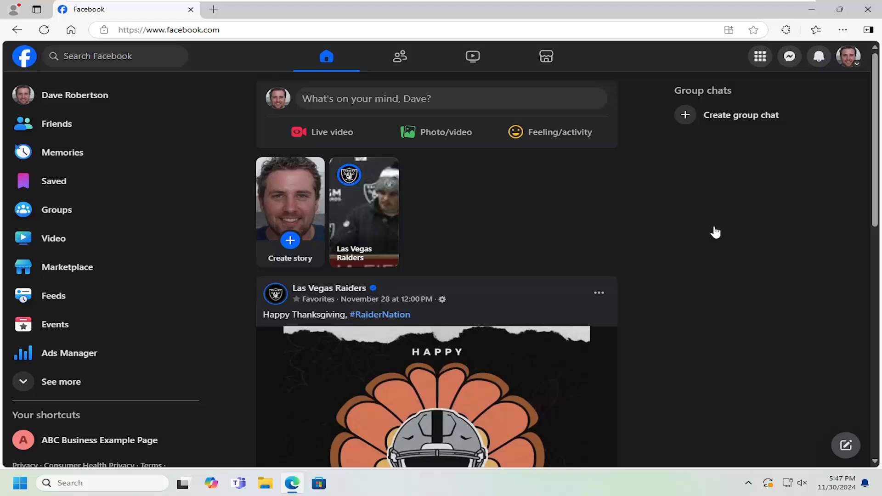
pyautogui.moveTo(572, 206)
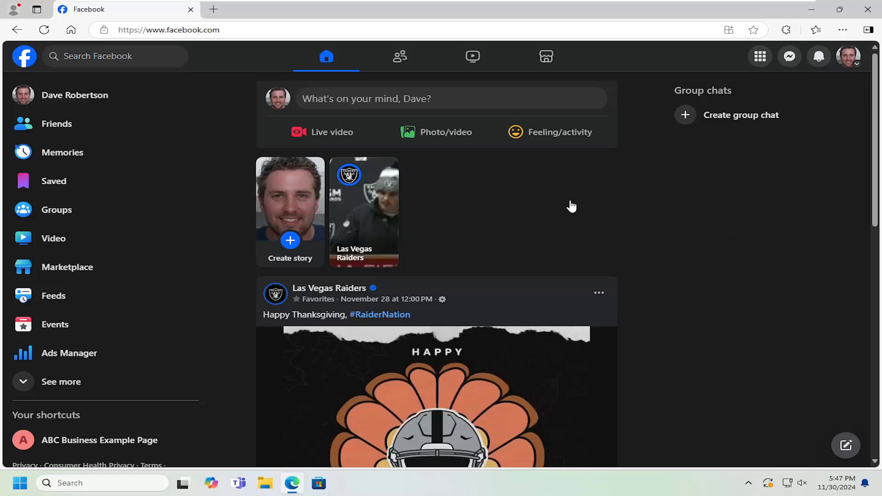
pyautogui.moveTo(607, 235)
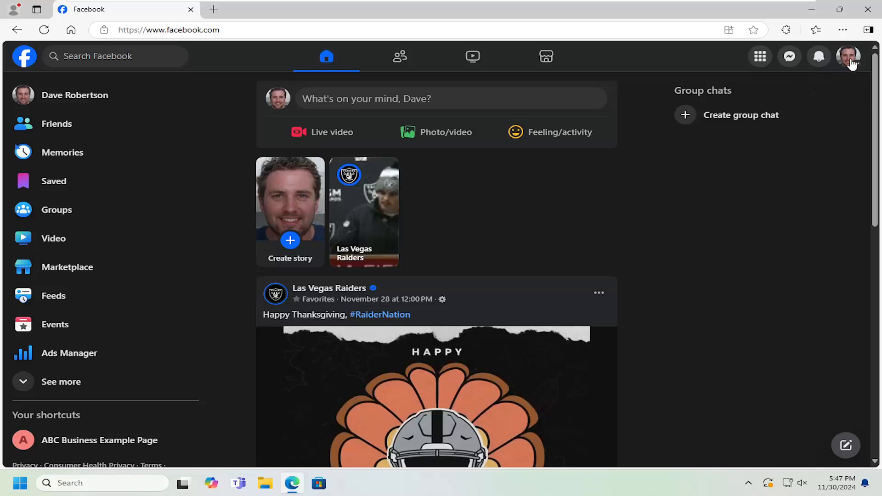
# Step: Switch the acting profile to ABC Business Example Page from the account menu
pyautogui.click(849, 56)
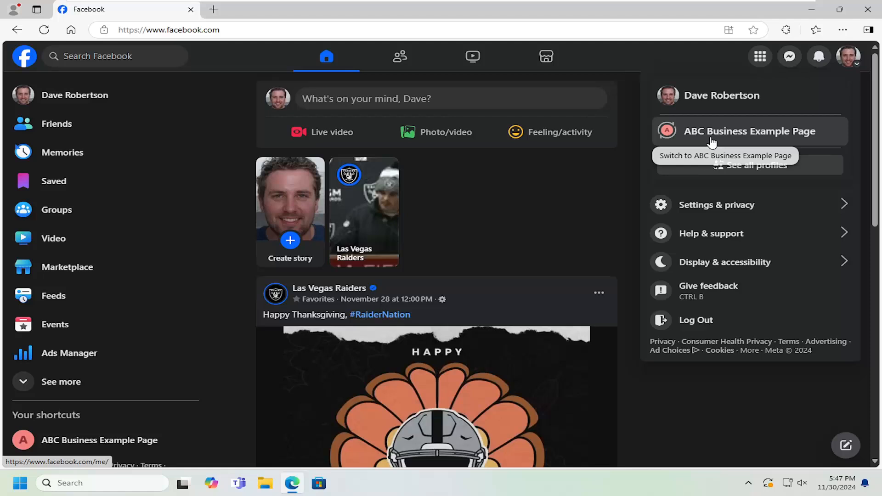
pyautogui.click(748, 132)
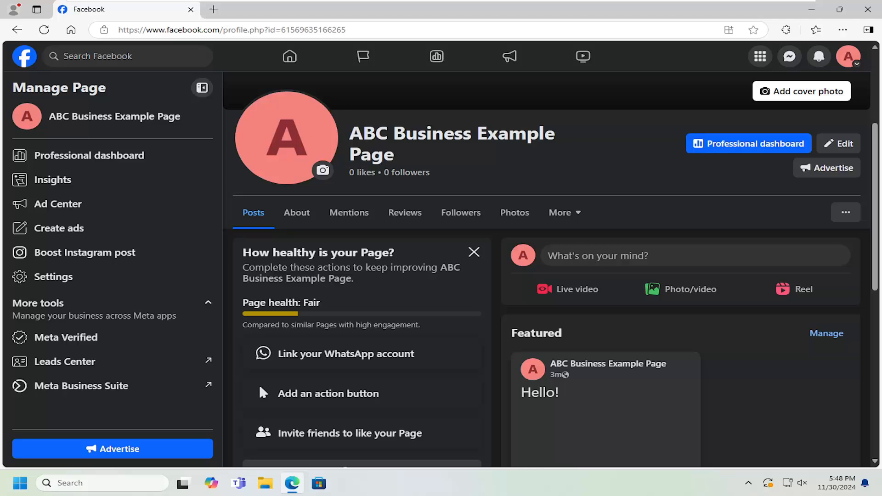
pyautogui.moveTo(37, 232)
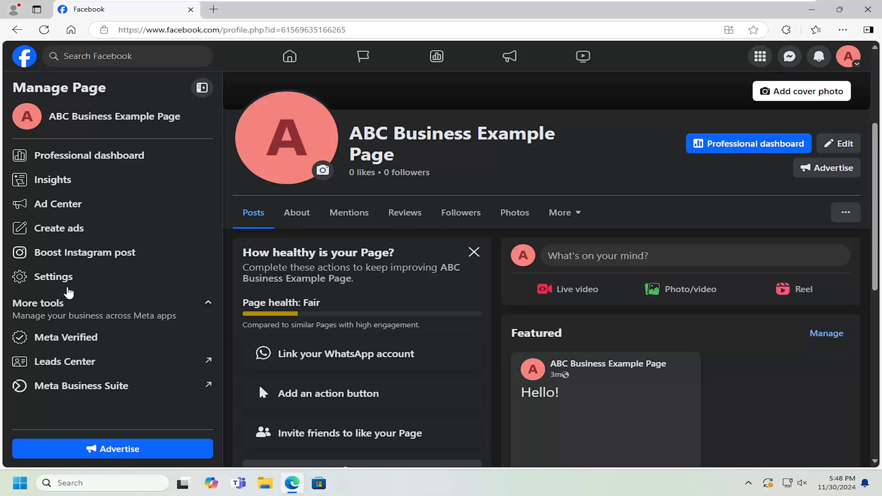
pyautogui.moveTo(89, 155)
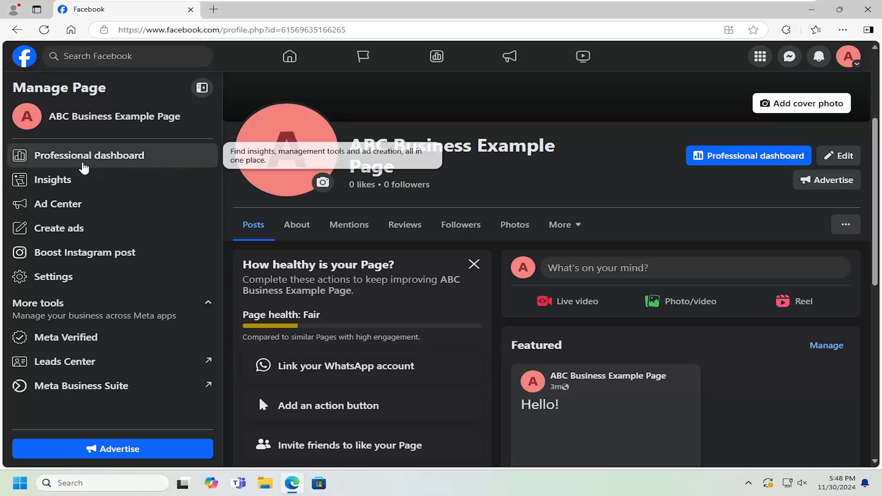
pyautogui.moveTo(89, 155)
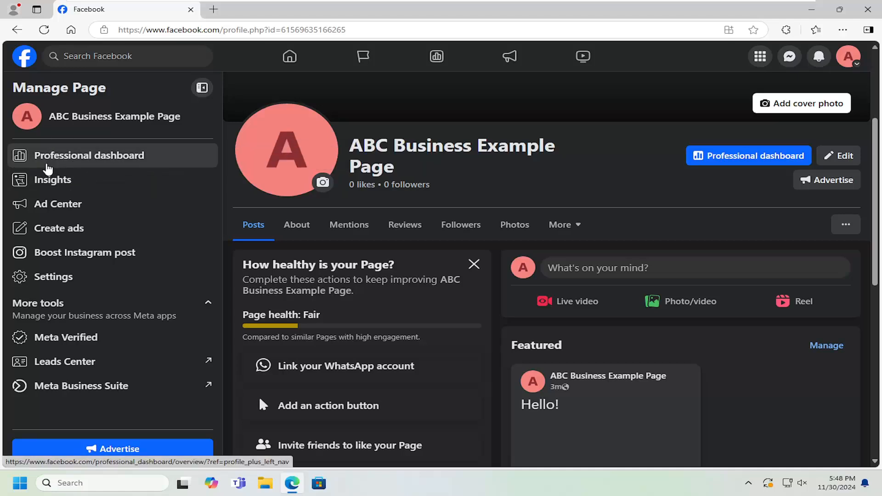
# Step: Bring up the Professional dashboard from the Manage Page sidebar
pyautogui.click(89, 155)
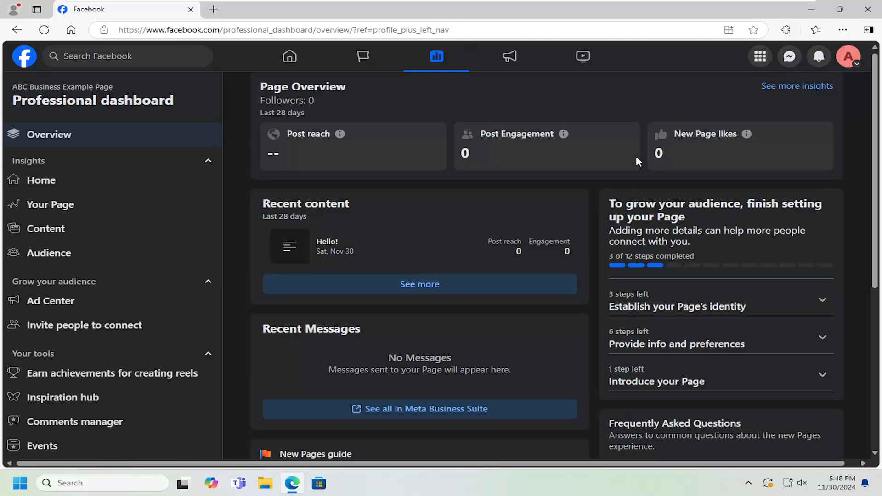
pyautogui.moveTo(471, 276)
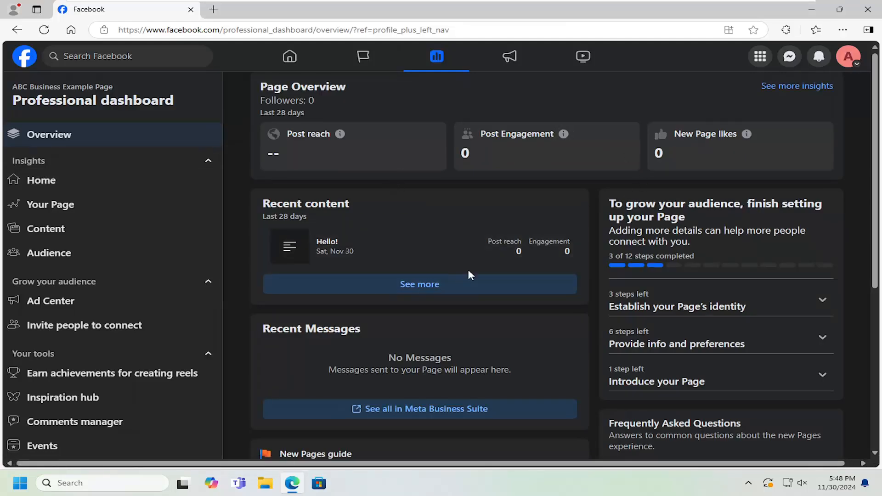
pyautogui.moveTo(541, 165)
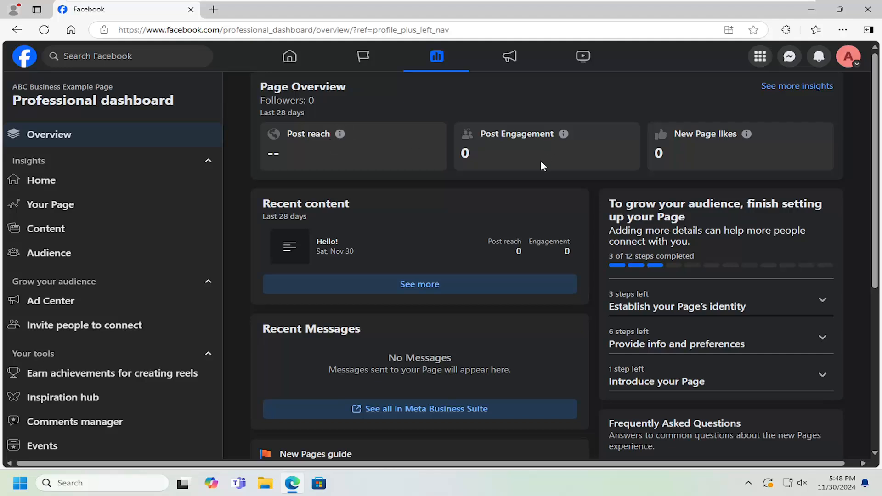
pyautogui.moveTo(488, 268)
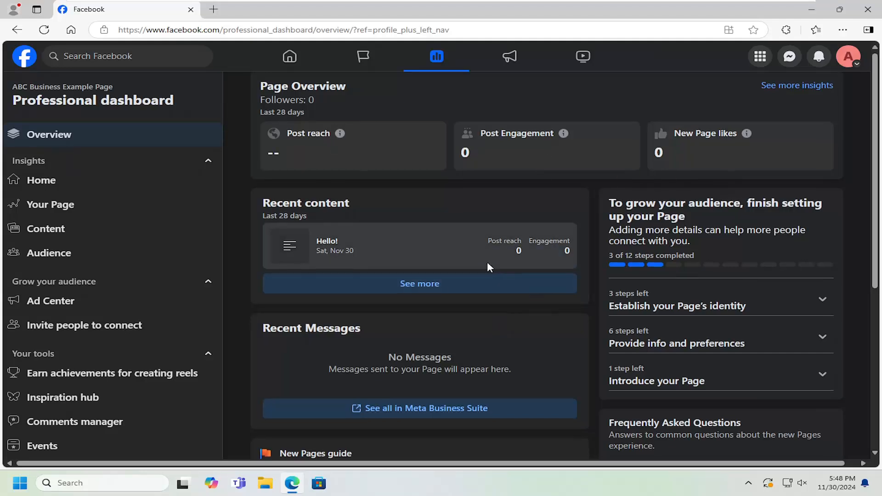
pyautogui.scroll(-3)
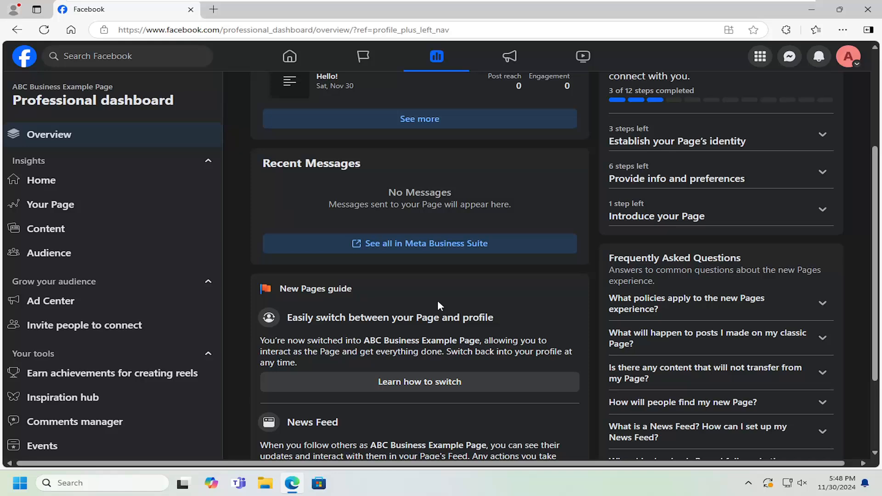
pyautogui.scroll(-3)
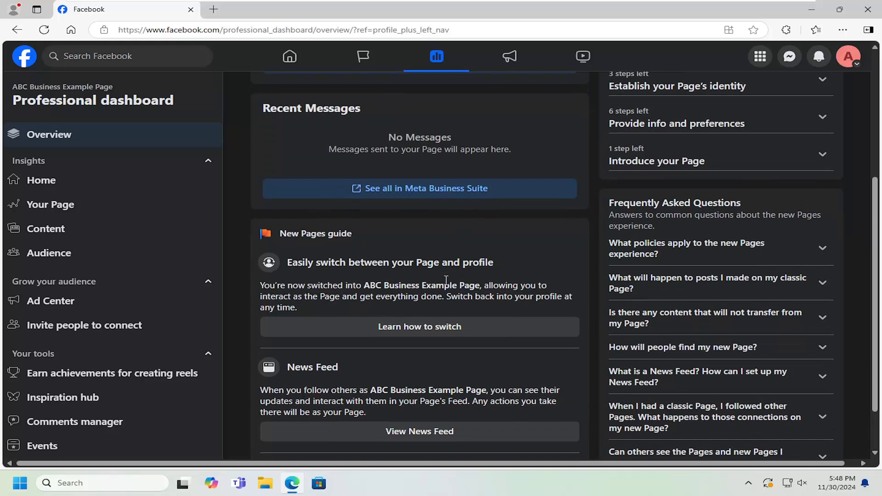
pyautogui.scroll(-3)
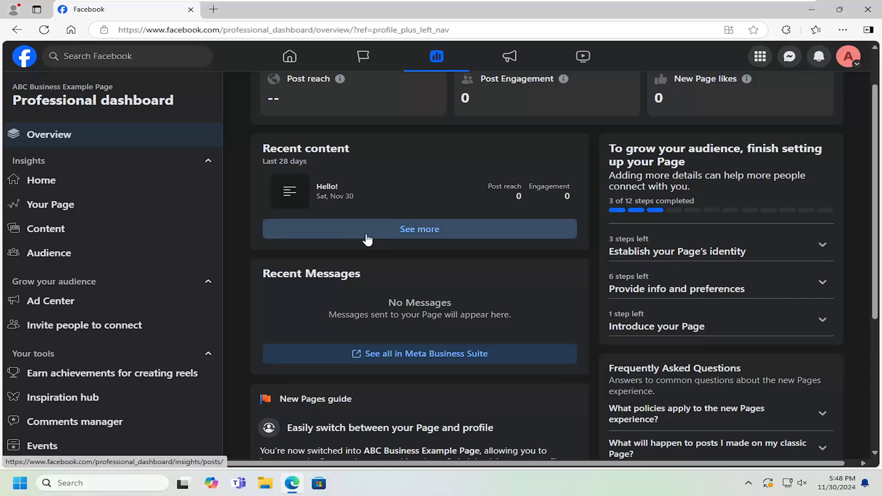
pyautogui.scroll(3)
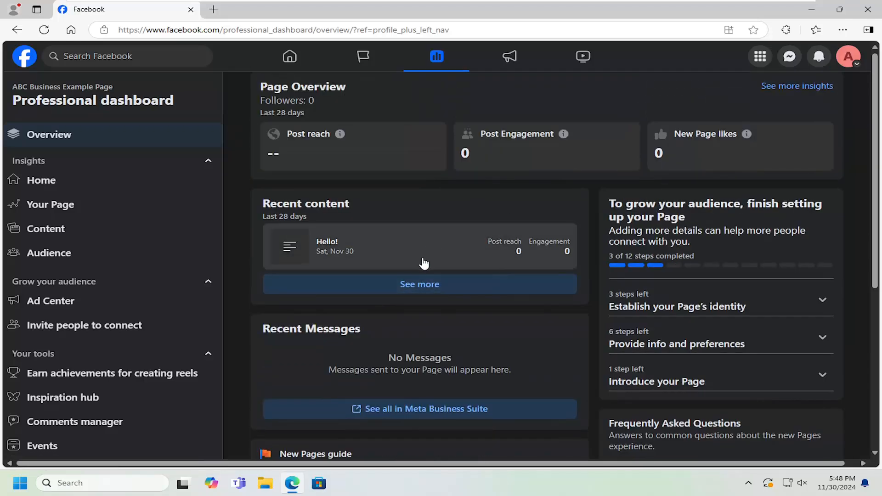
pyautogui.moveTo(379, 304)
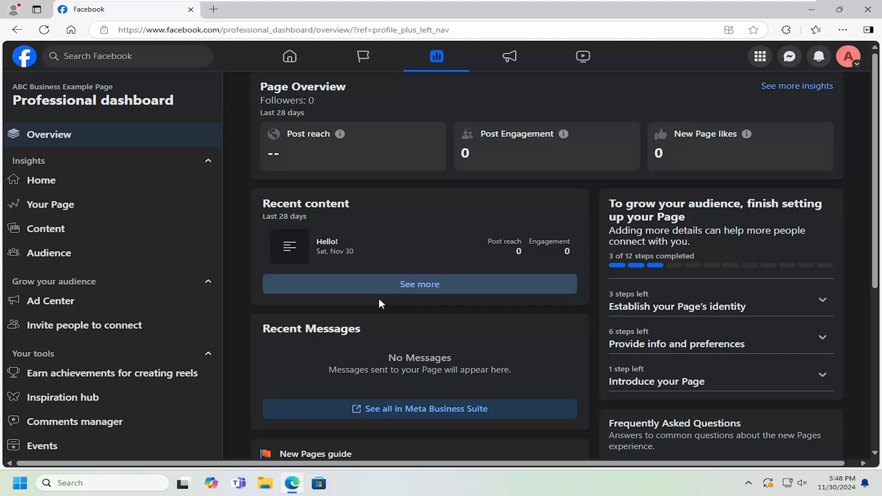
pyautogui.scroll(-3)
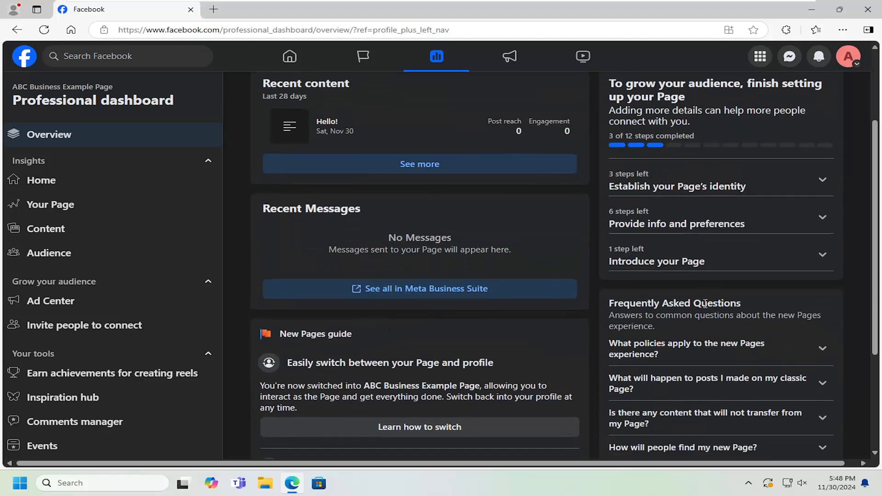
pyautogui.scroll(-3)
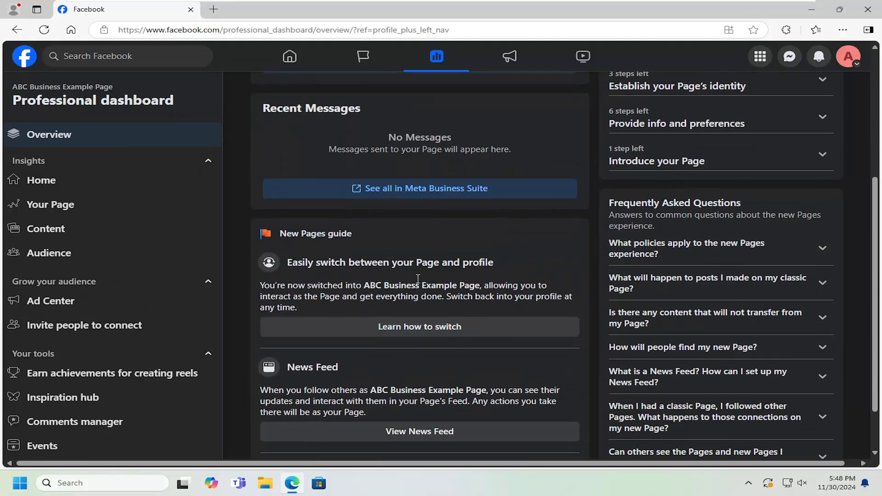